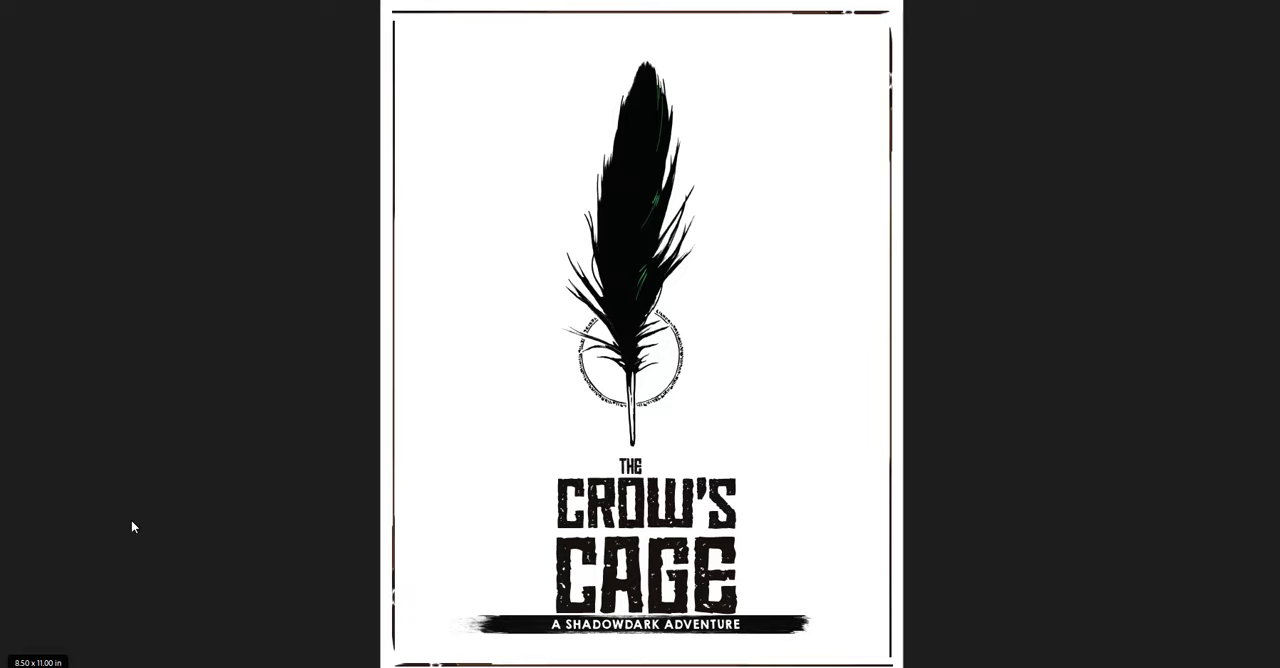
{"action": "mouse_move", "coordinate": [136, 528]}
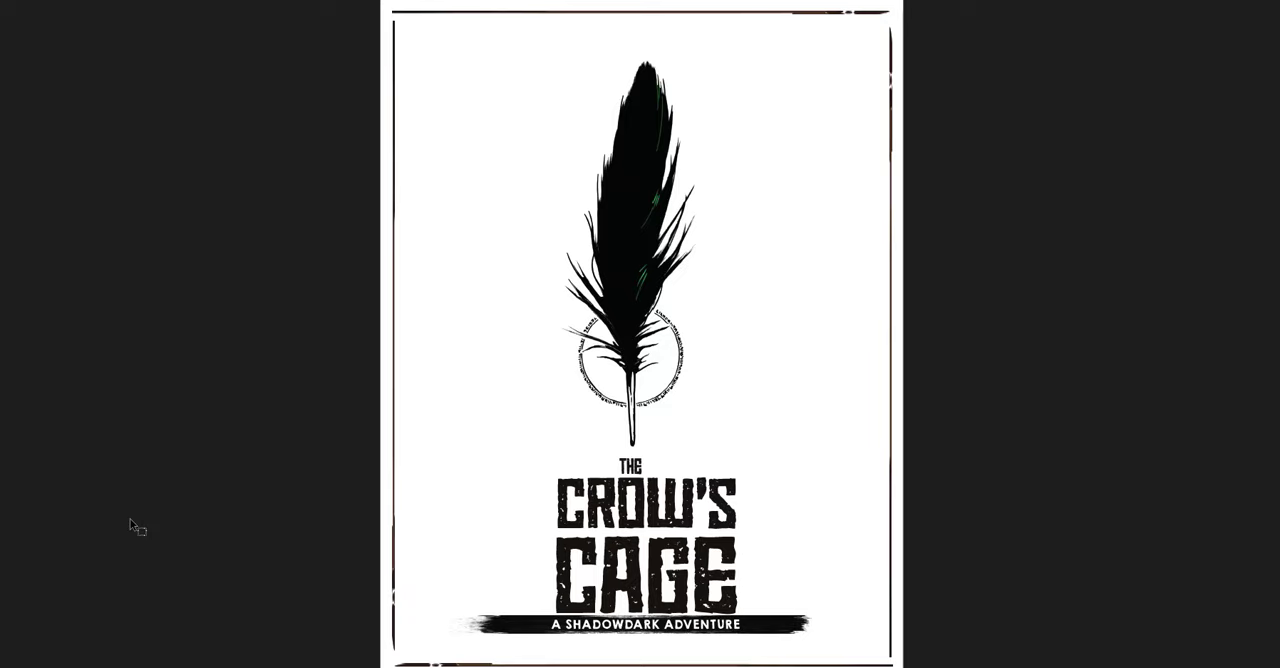
{"action": "scroll", "scroll_direction": "down", "scroll_amount": 3}
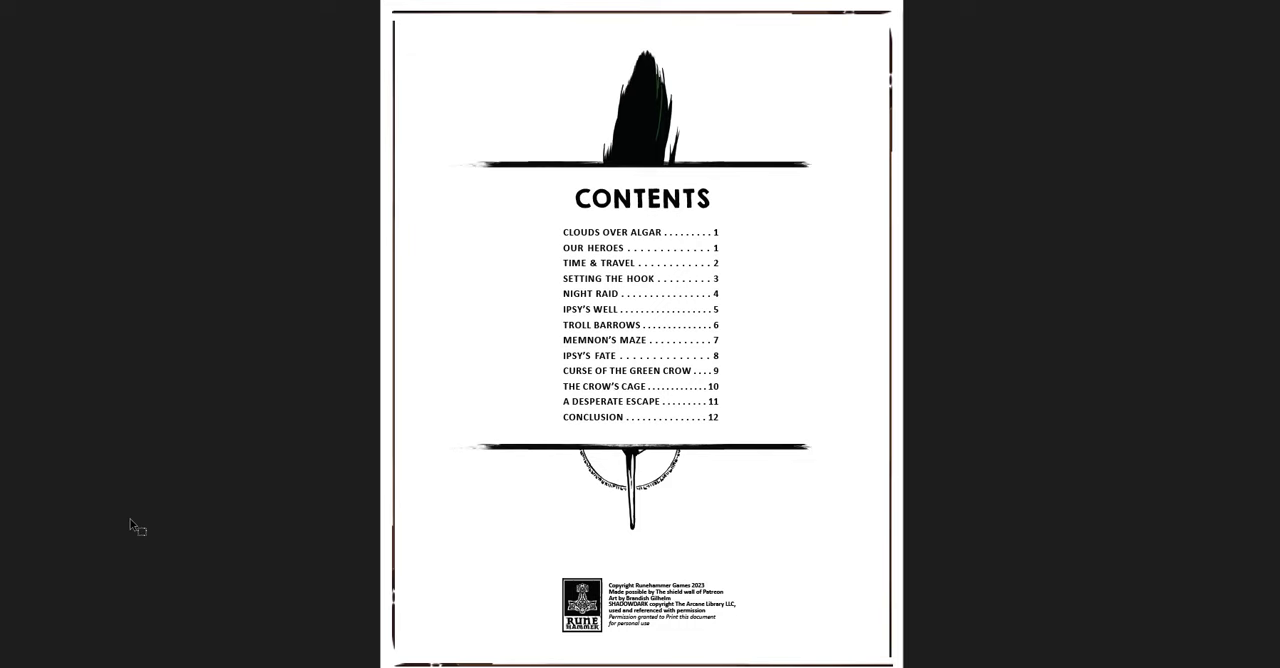
{"action": "scroll", "scroll_direction": "down", "scroll_amount": 3}
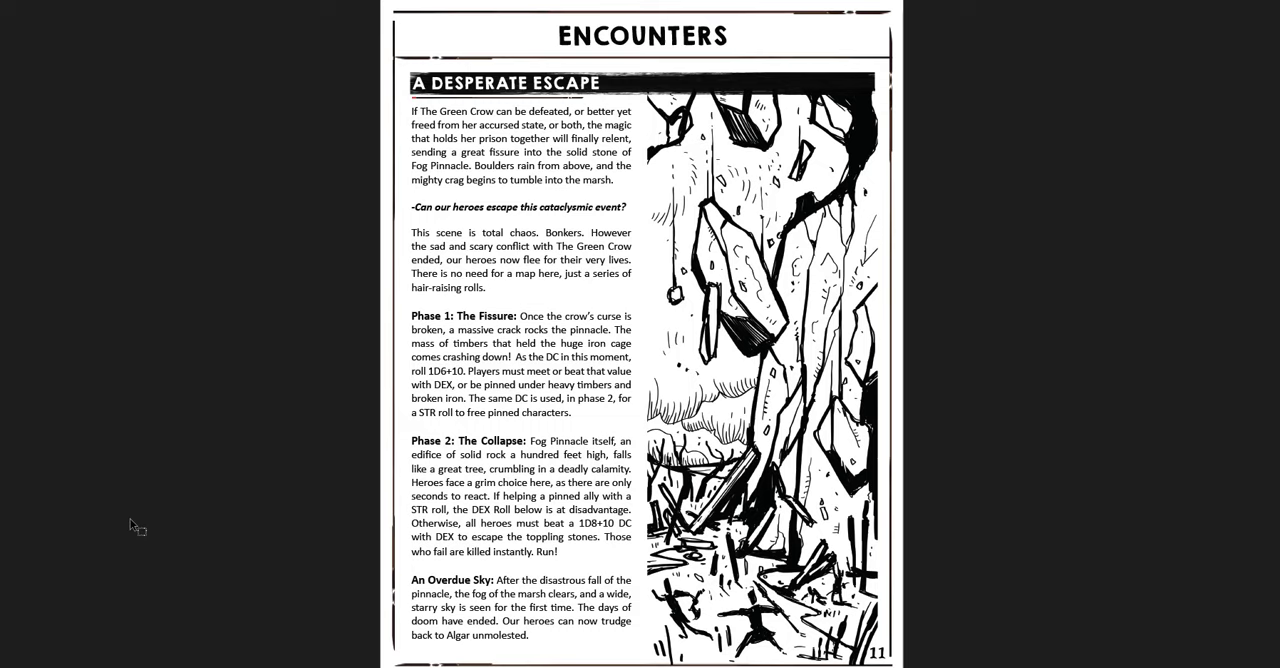
{"action": "scroll", "scroll_direction": "up", "scroll_amount": 3}
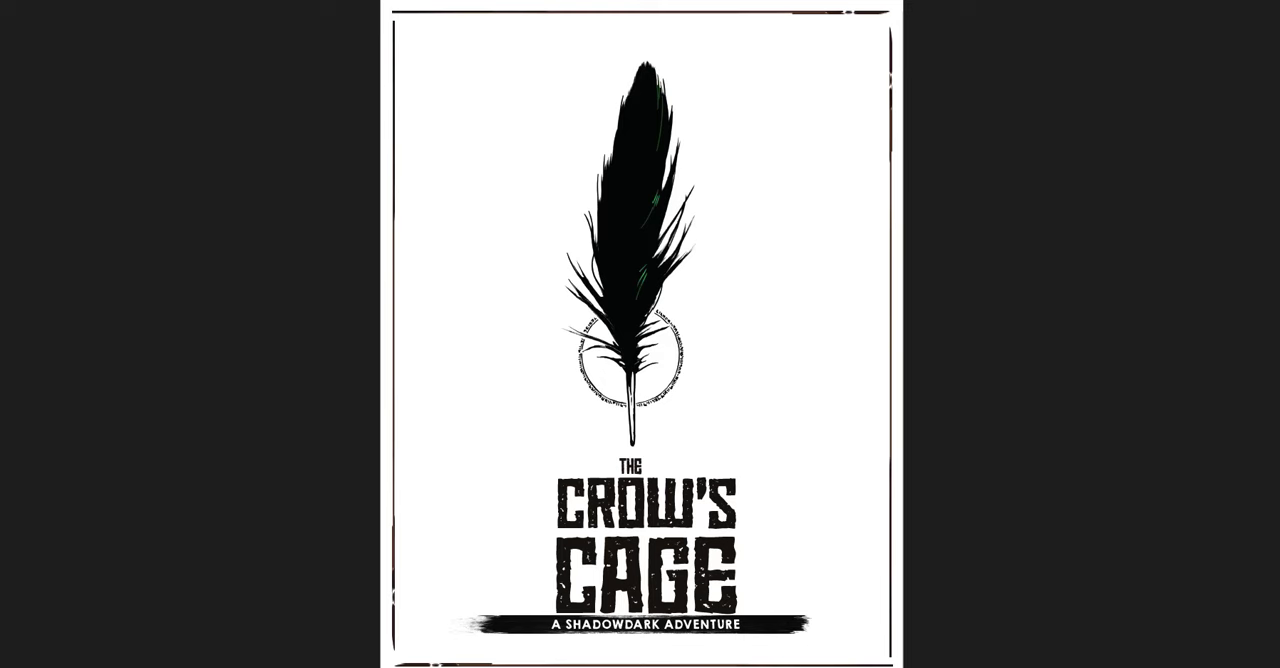
{"action": "scroll", "scroll_direction": "down", "scroll_amount": 3}
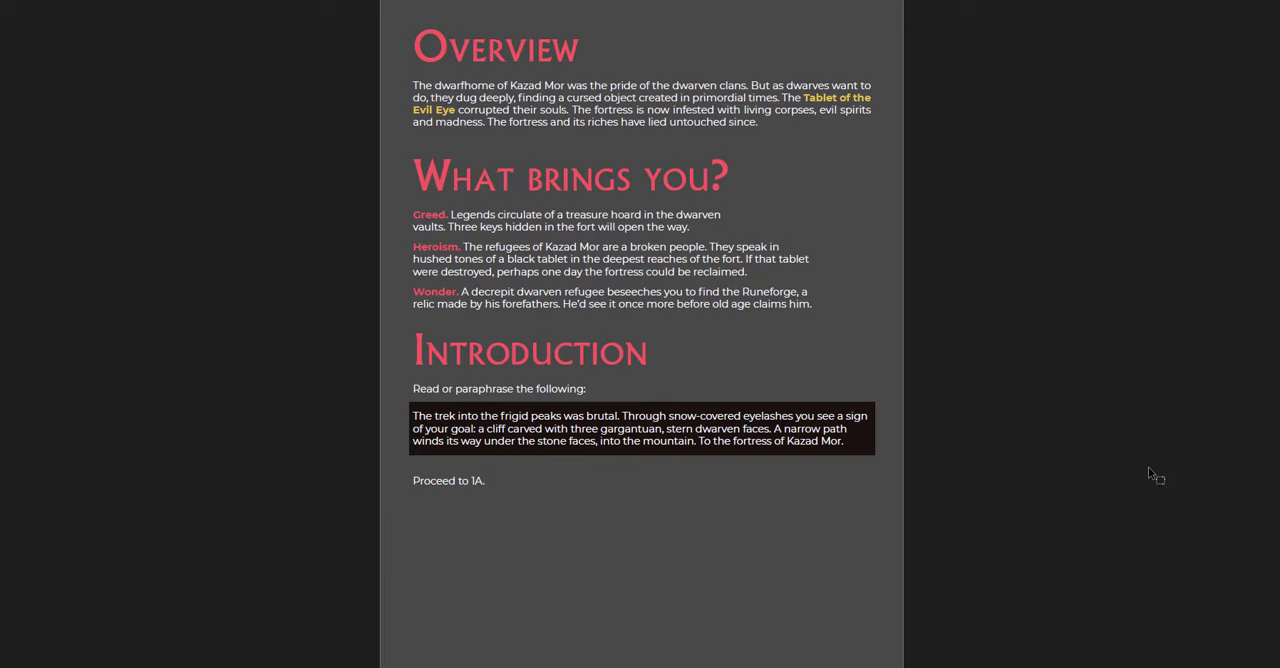
{"action": "scroll", "scroll_direction": "down", "scroll_amount": 3}
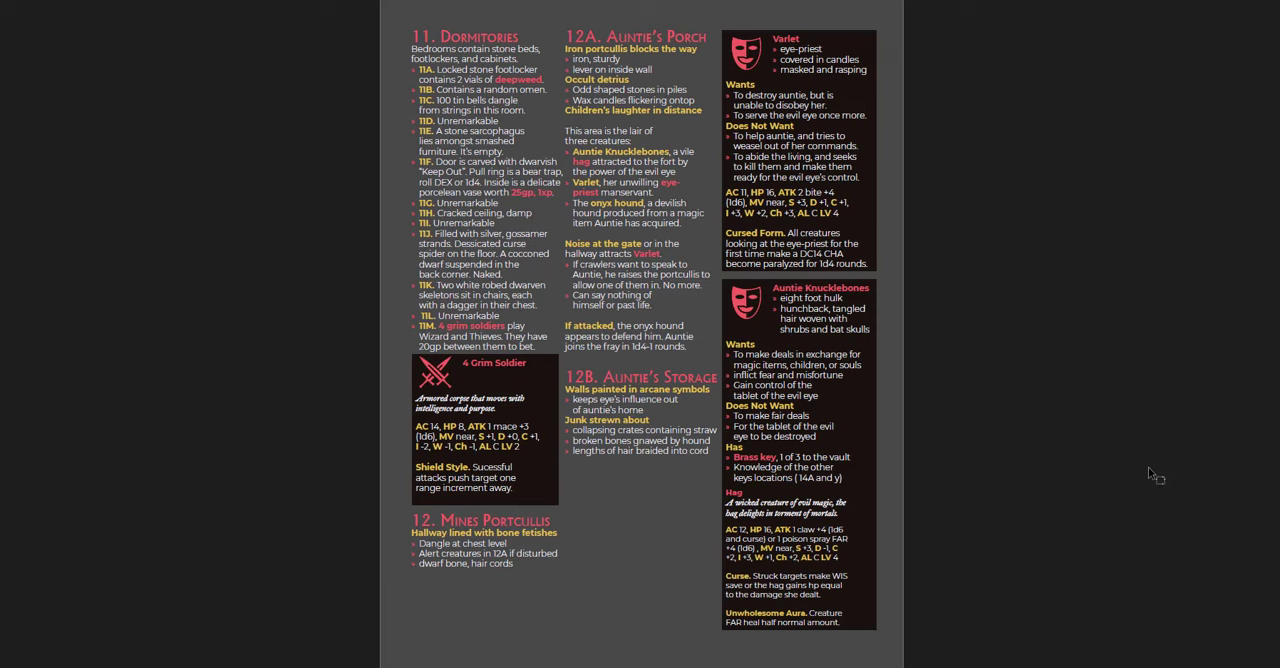
{"action": "scroll", "scroll_direction": "down", "scroll_amount": 3}
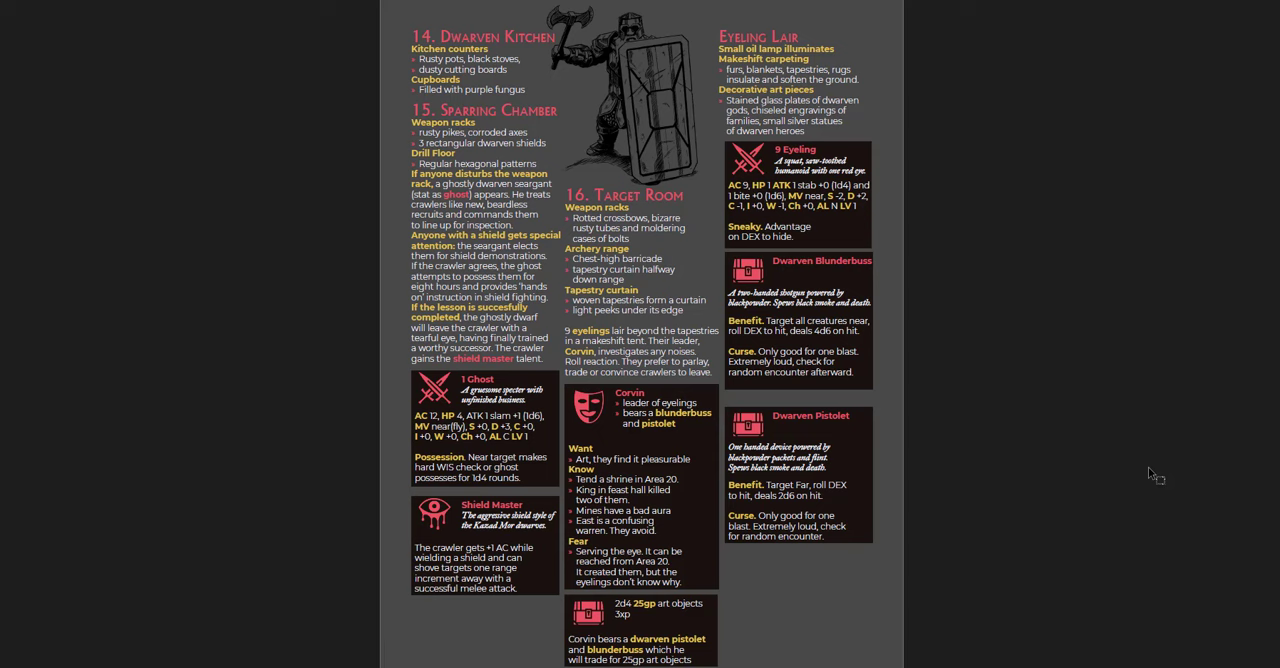
{"action": "scroll", "scroll_direction": "down", "scroll_amount": 3}
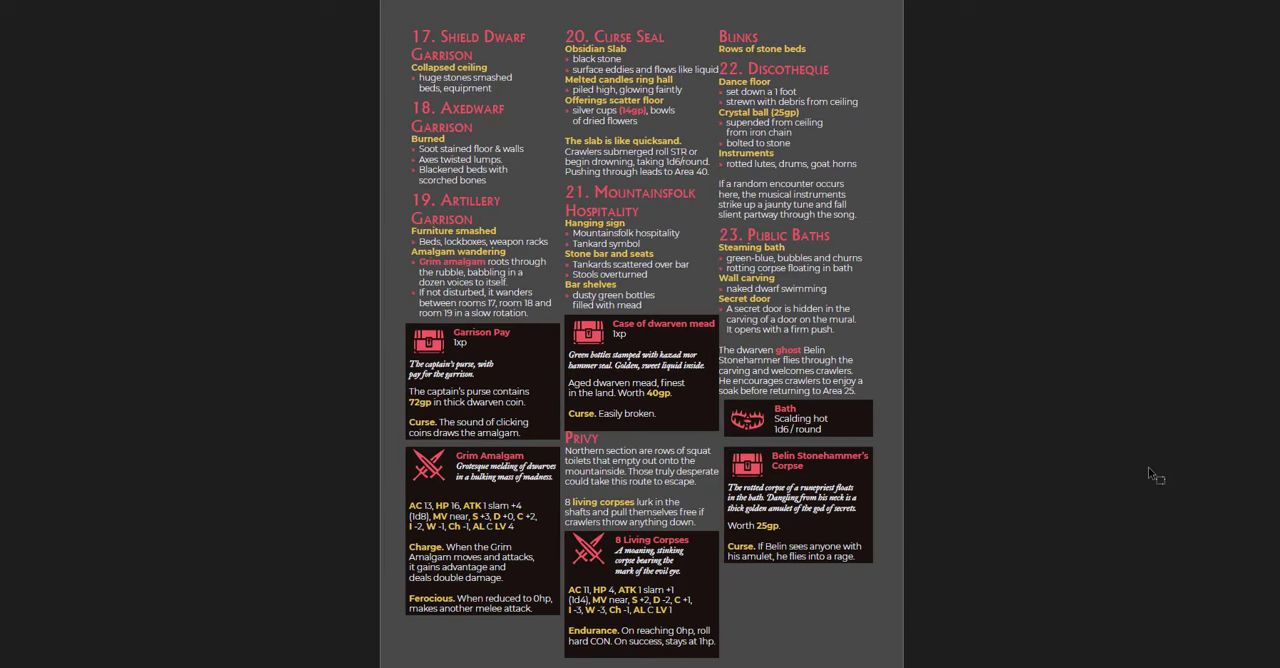
{"action": "scroll", "scroll_direction": "down", "scroll_amount": 3}
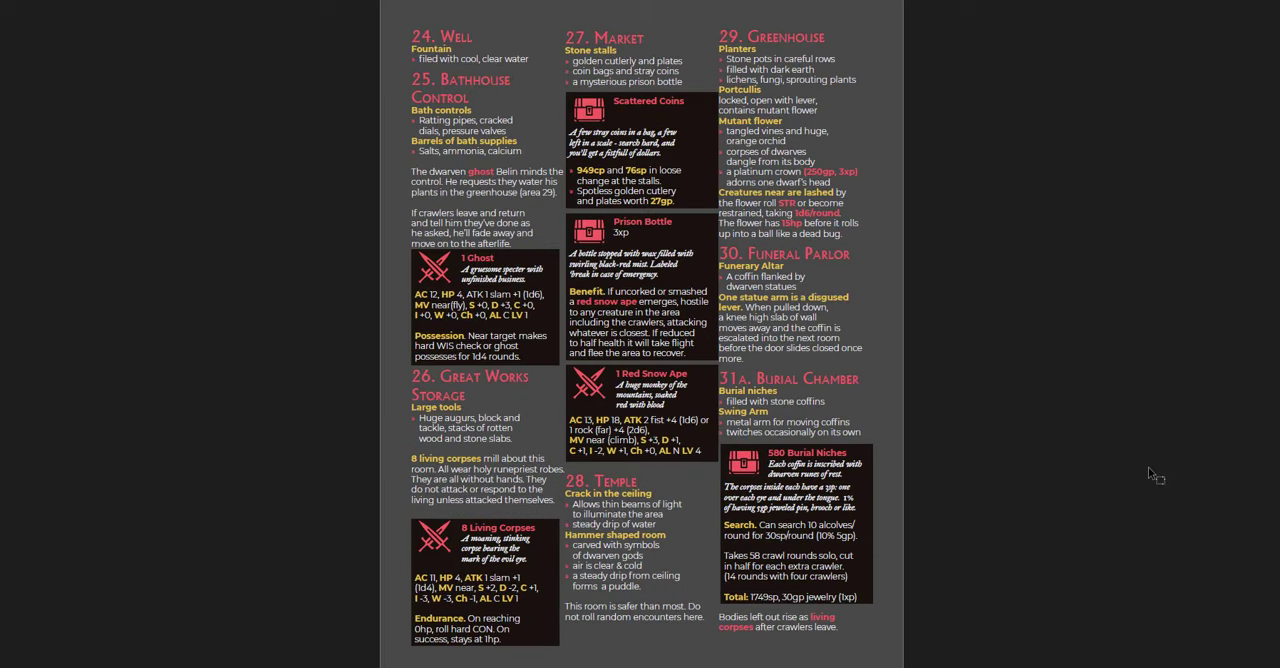
{"action": "scroll", "scroll_direction": "down", "scroll_amount": 3}
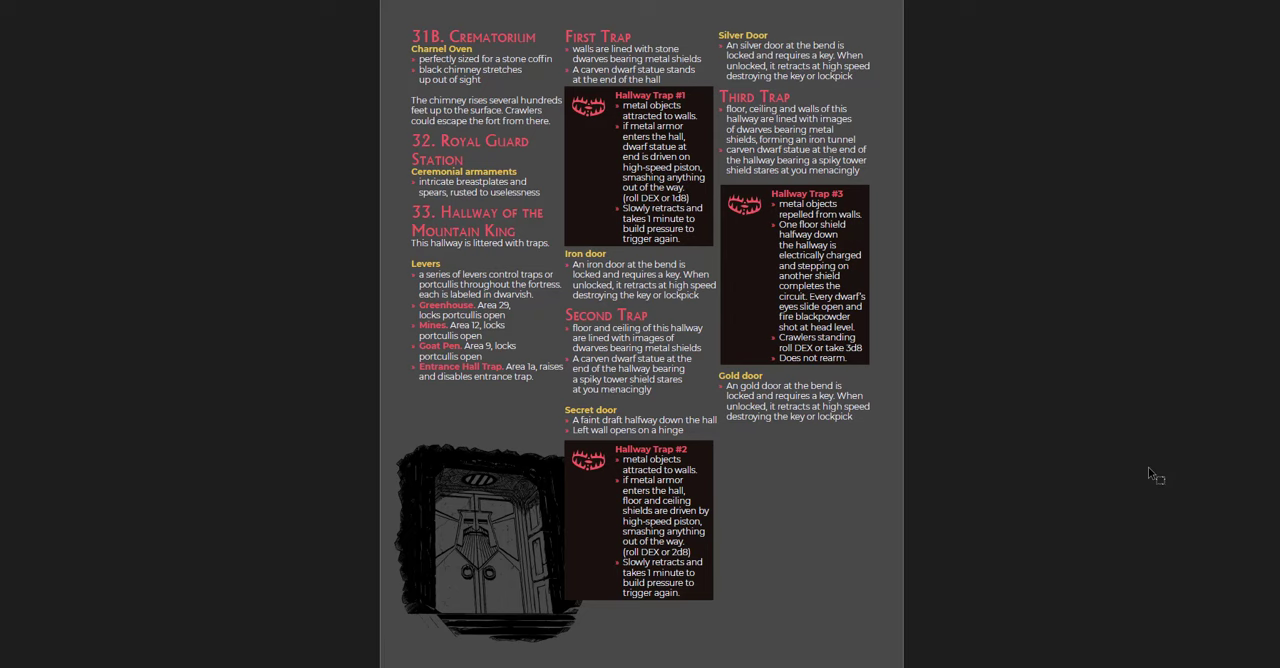
{"action": "scroll", "scroll_direction": "down", "scroll_amount": 3}
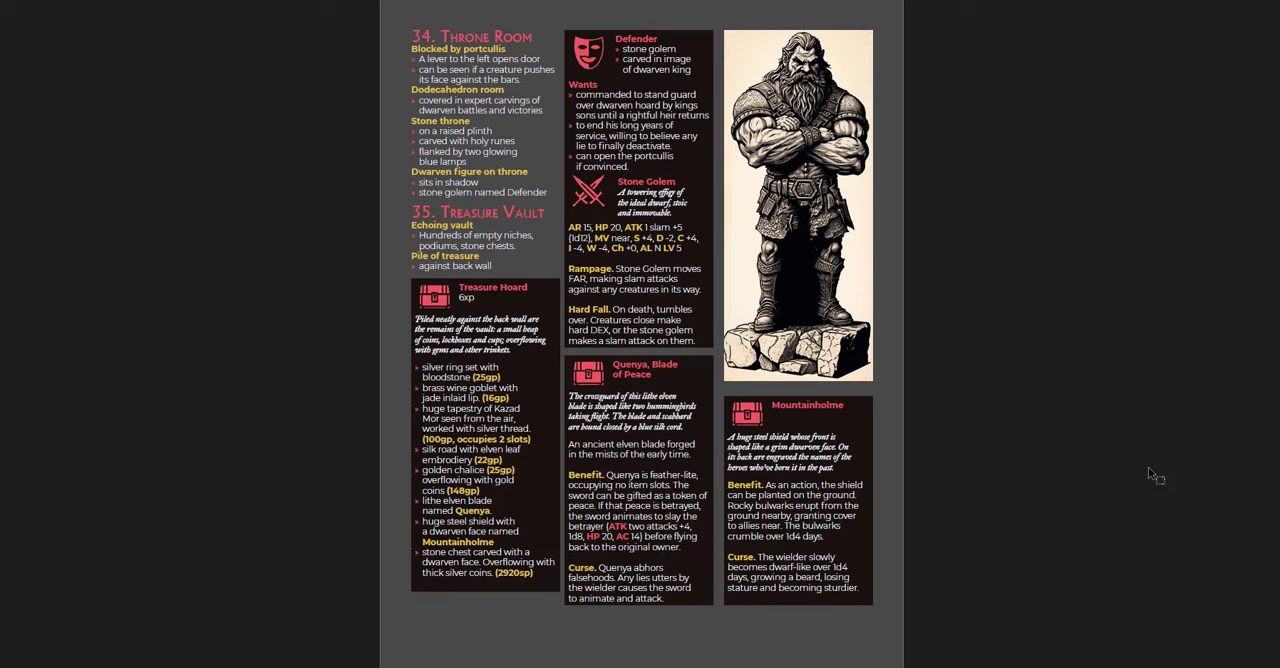
{"action": "scroll", "scroll_direction": "down", "scroll_amount": 3}
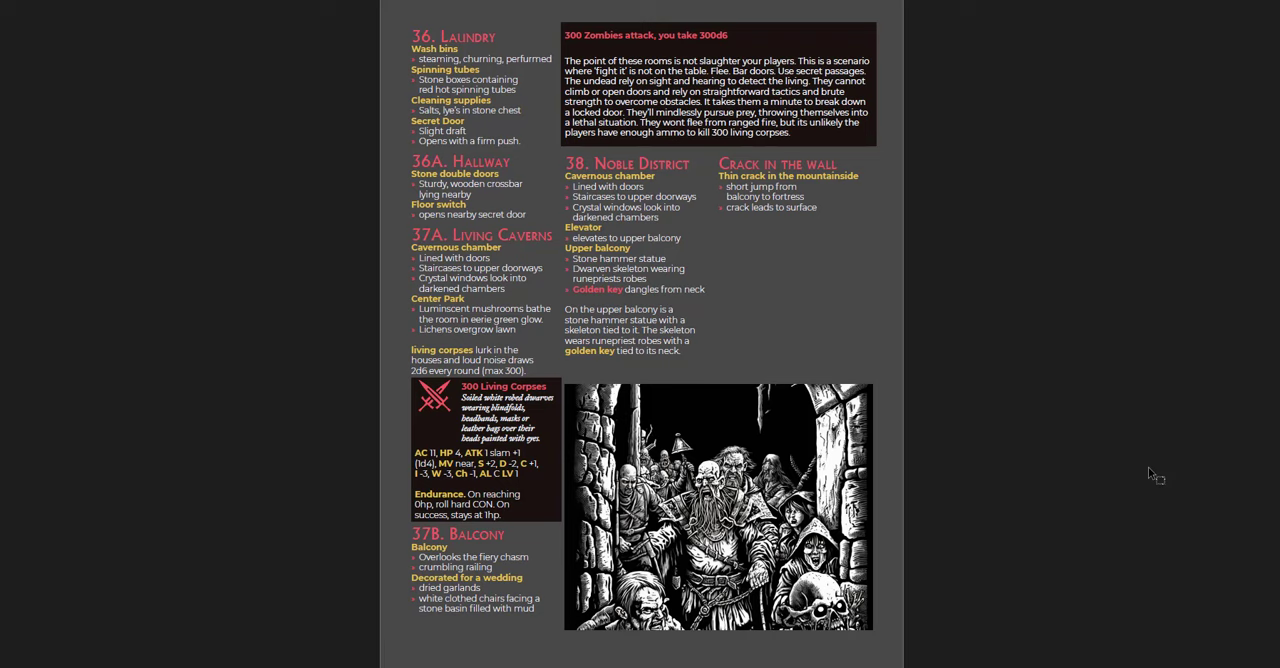
{"action": "scroll", "scroll_direction": "down", "scroll_amount": 3}
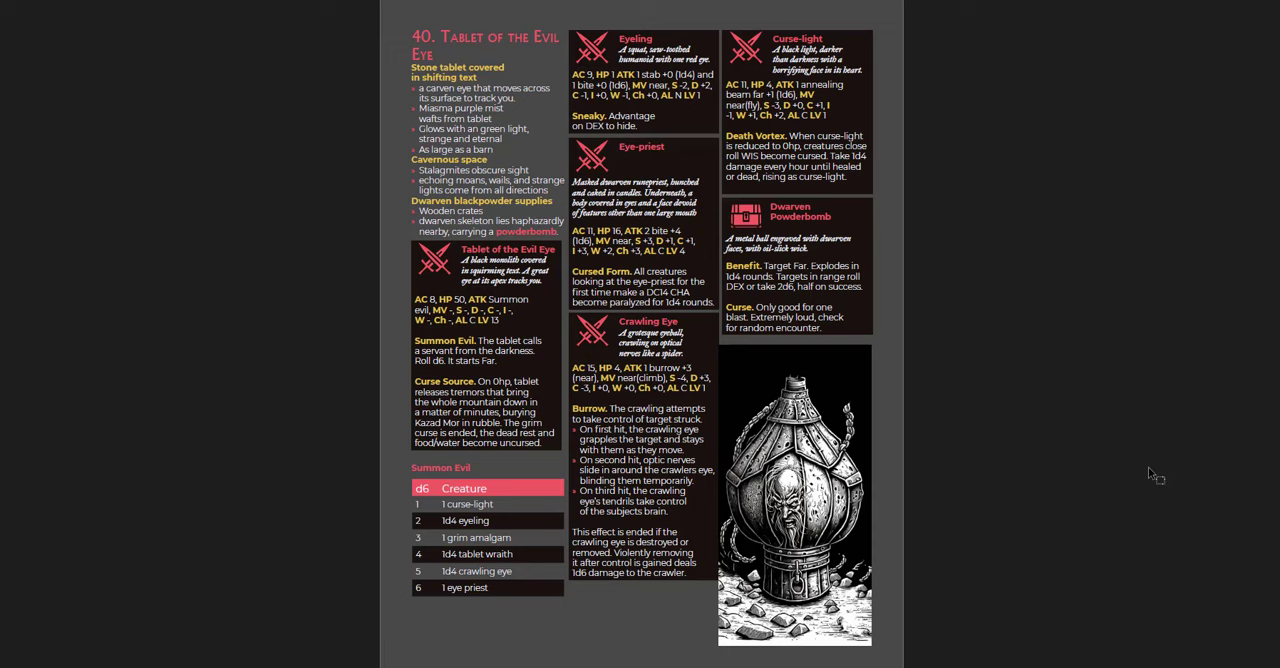
{"action": "scroll", "scroll_direction": "down", "scroll_amount": 3}
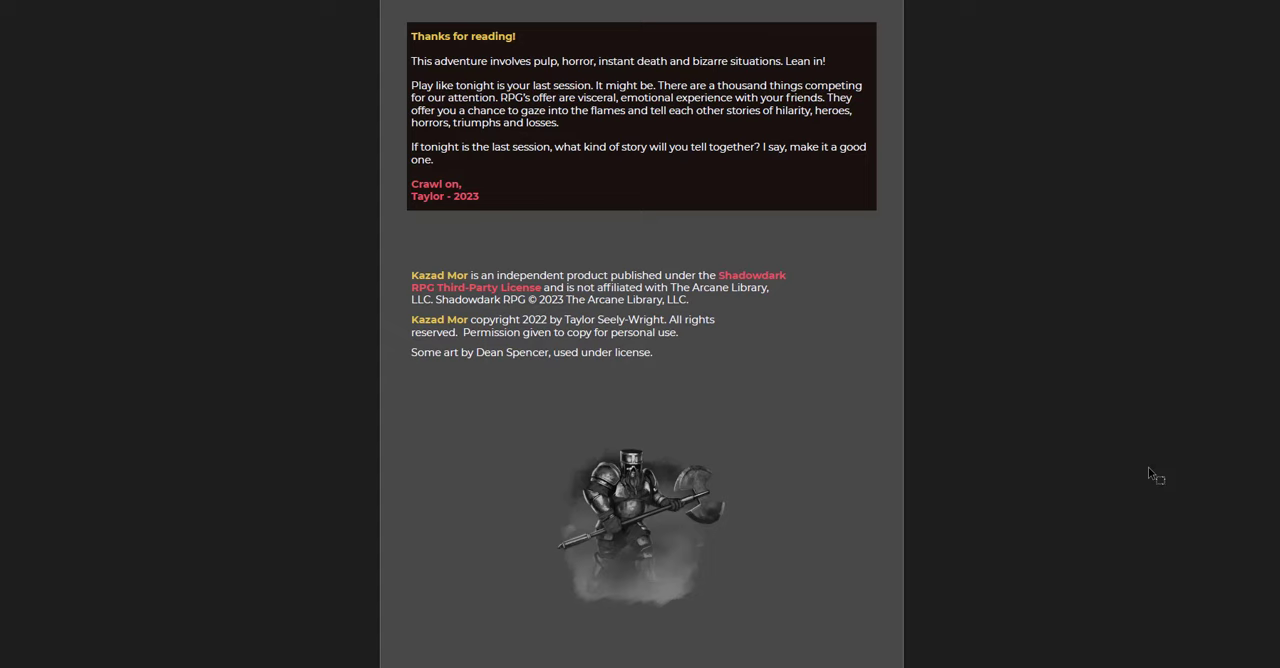
{"action": "scroll", "scroll_direction": "down", "scroll_amount": 3}
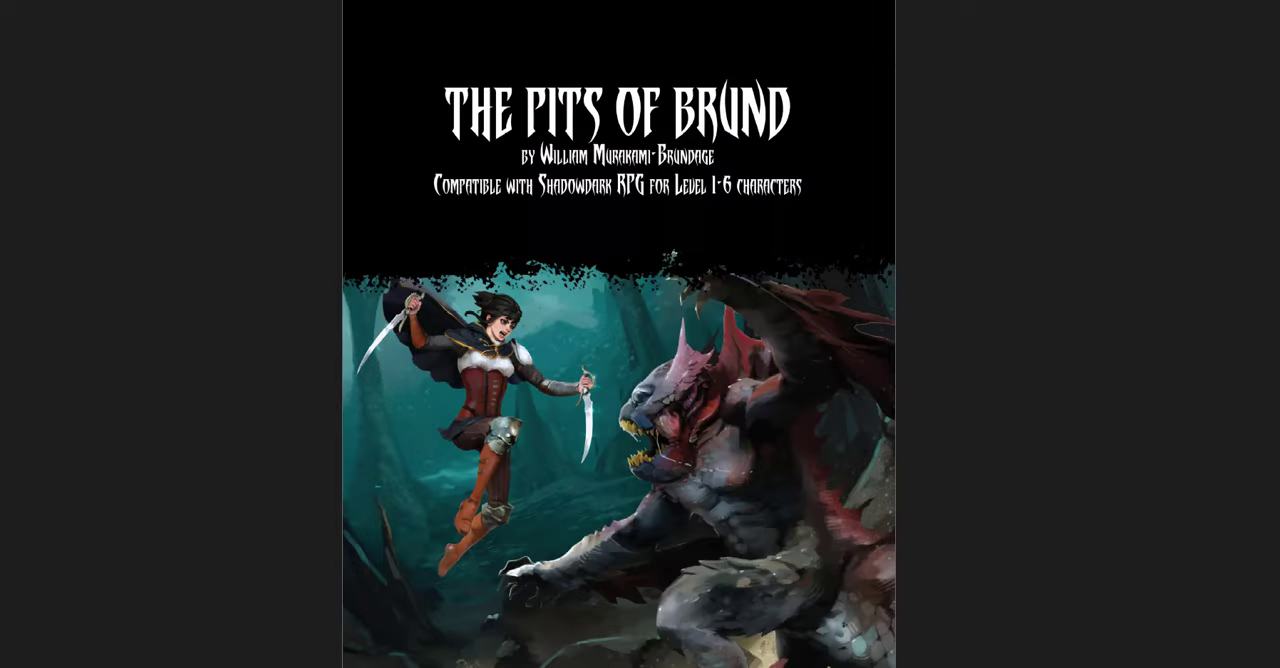
{"action": "mouse_move", "coordinate": [1148, 443]}
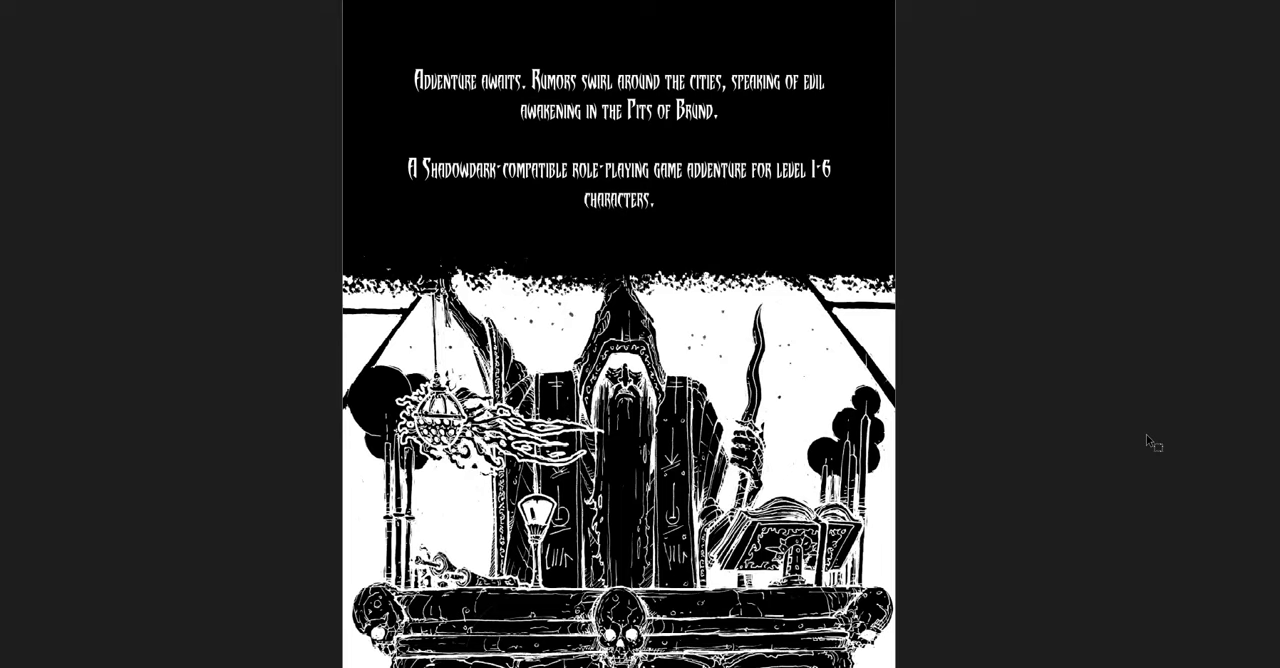
{"action": "scroll", "scroll_direction": "up", "scroll_amount": 3}
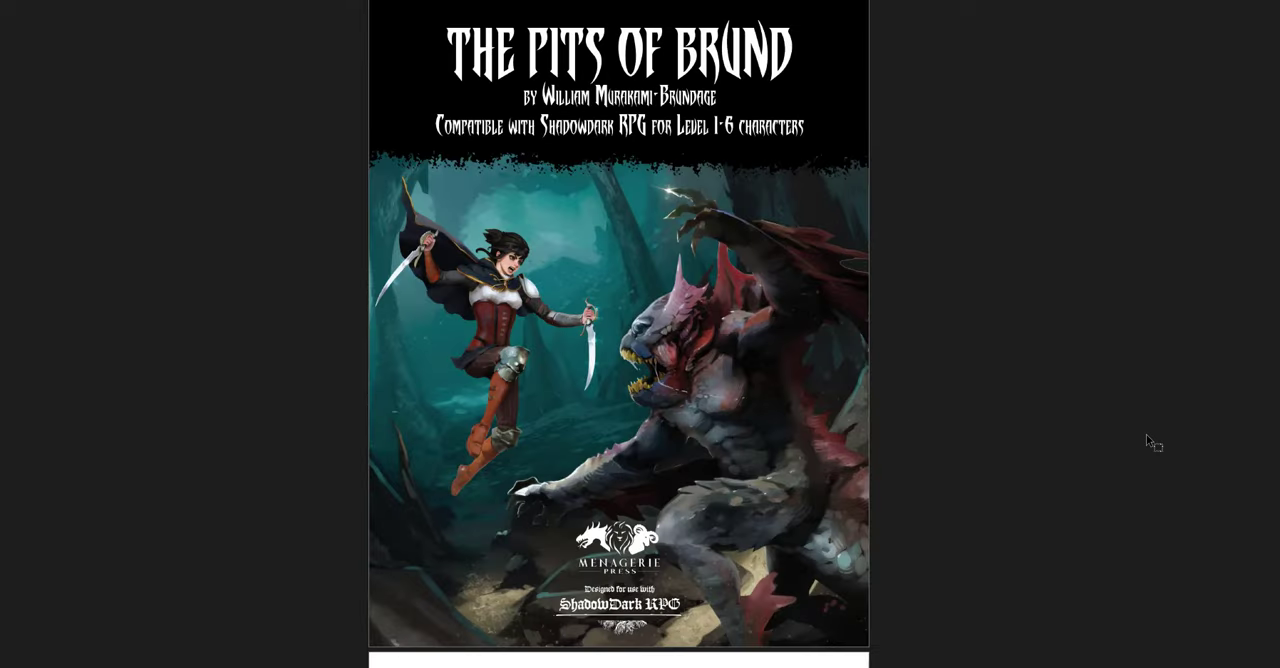
{"action": "scroll", "scroll_direction": "down", "scroll_amount": 3}
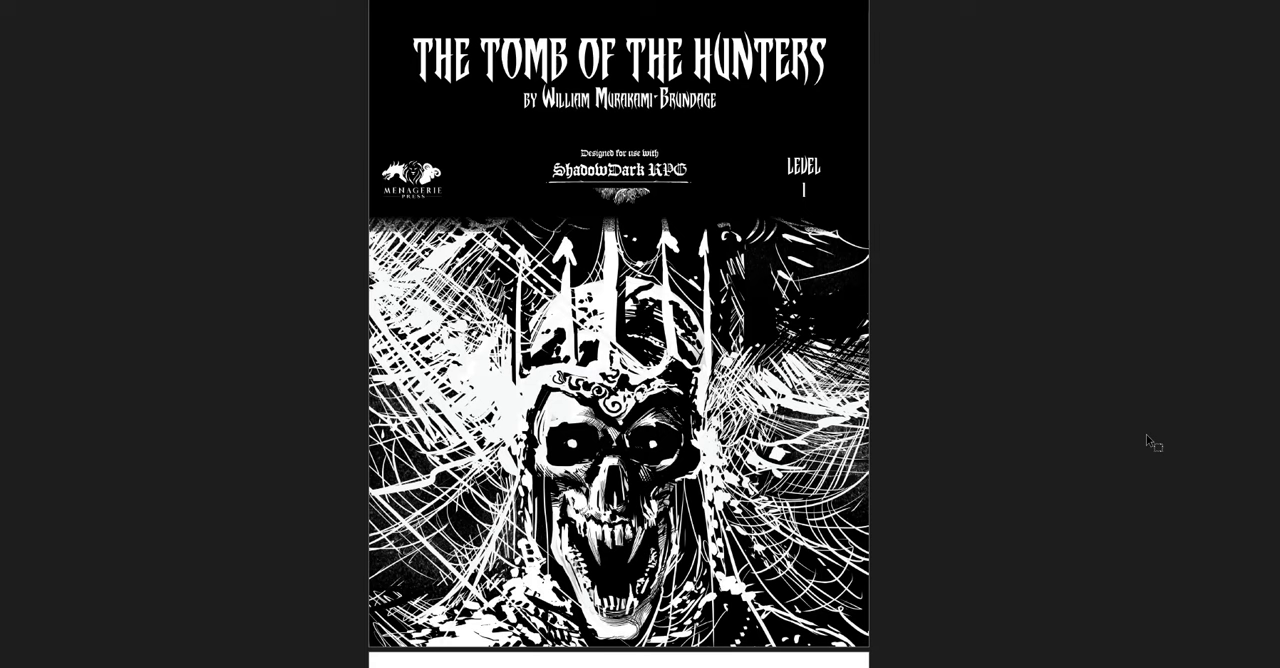
{"action": "scroll", "scroll_direction": "down", "scroll_amount": 3}
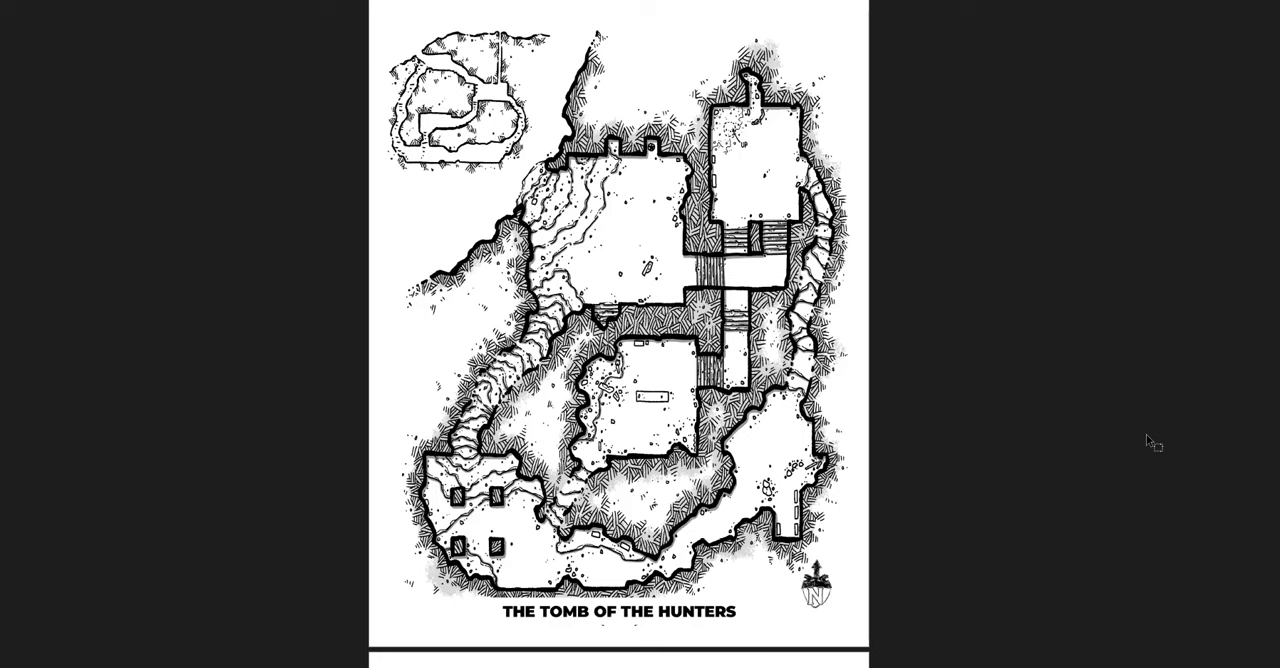
{"action": "scroll", "scroll_direction": "down", "scroll_amount": 3}
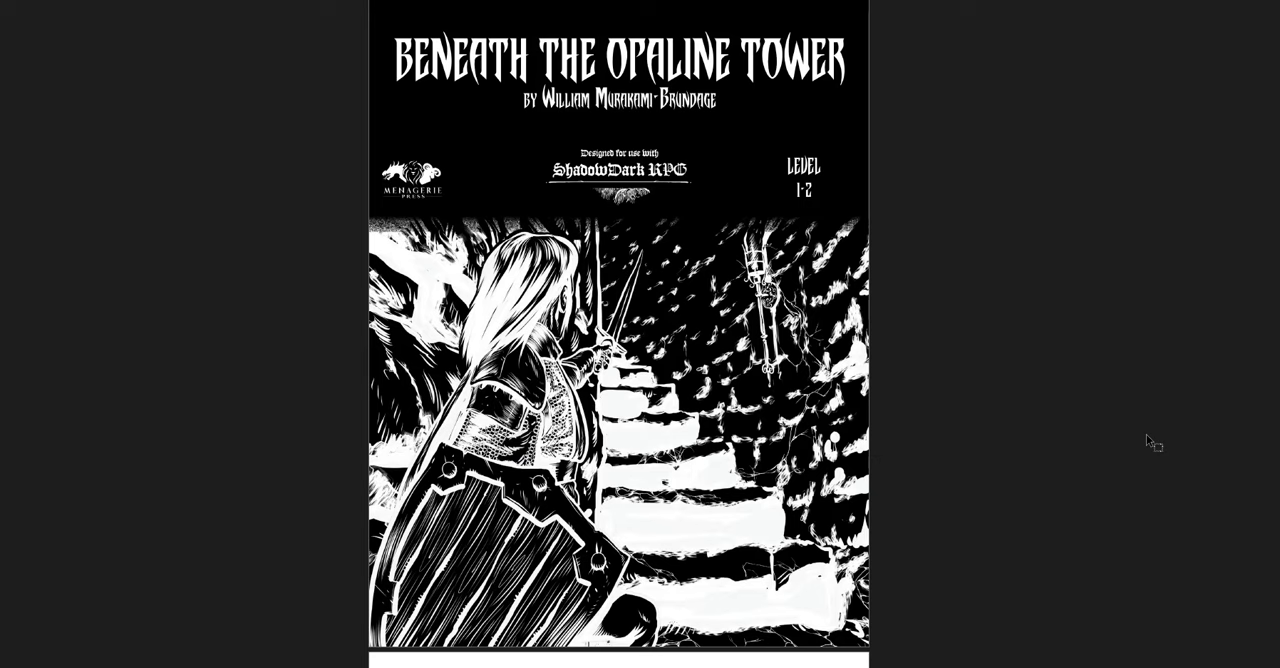
{"action": "scroll", "scroll_direction": "down", "scroll_amount": 3}
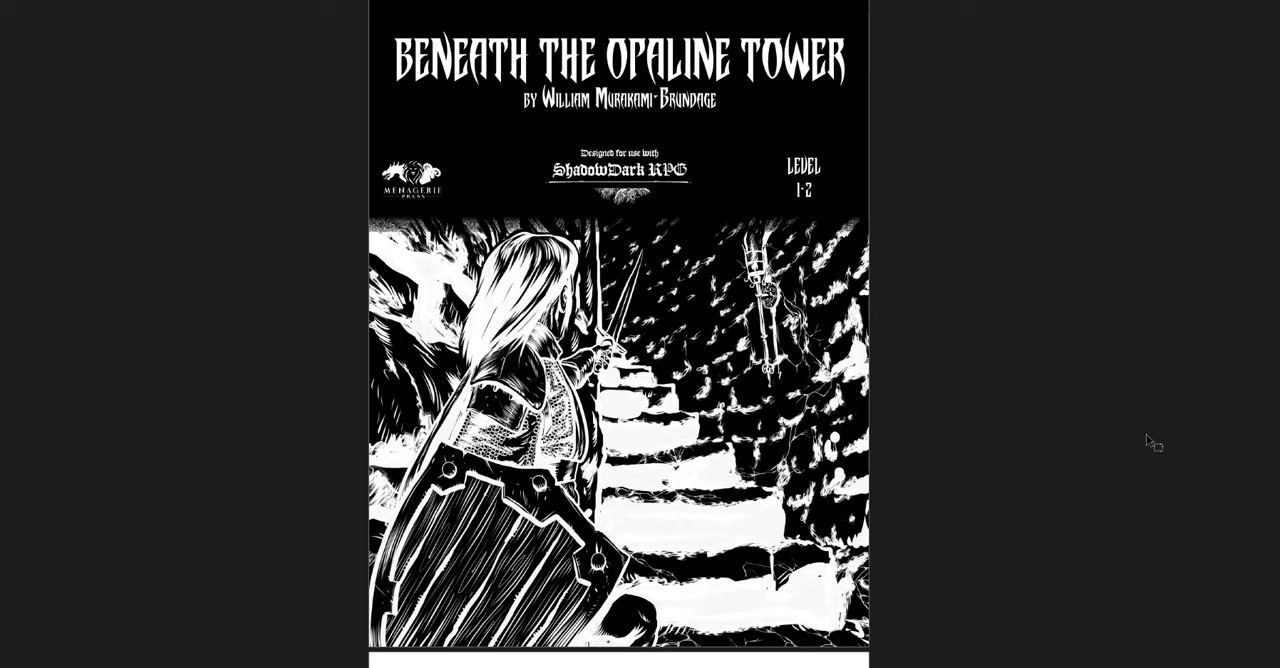
{"action": "scroll", "scroll_direction": "down", "scroll_amount": 3}
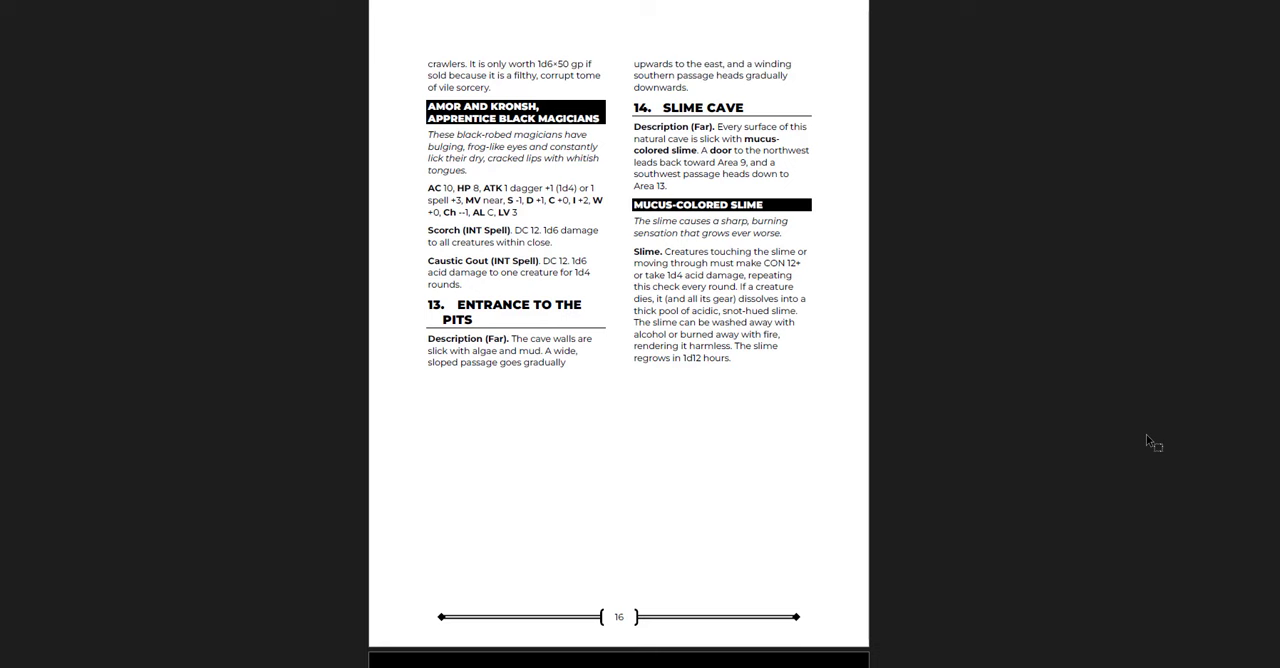
{"action": "scroll", "scroll_direction": "down", "scroll_amount": 3}
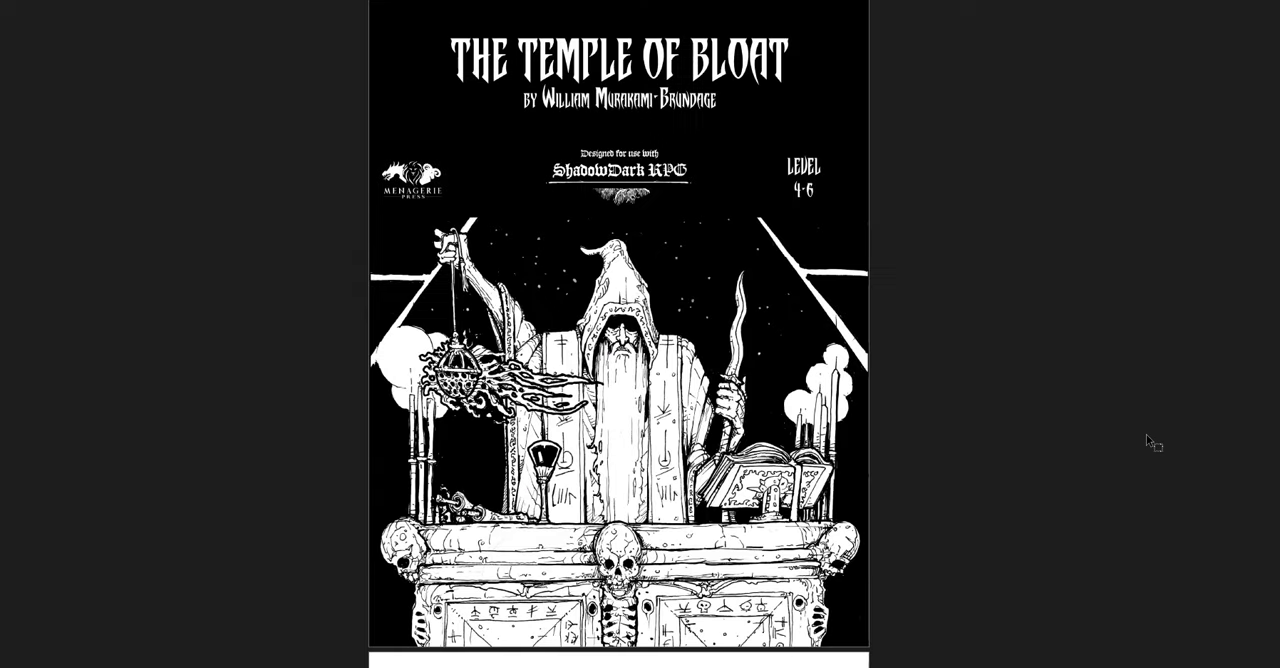
{"action": "scroll", "scroll_direction": "down", "scroll_amount": 3}
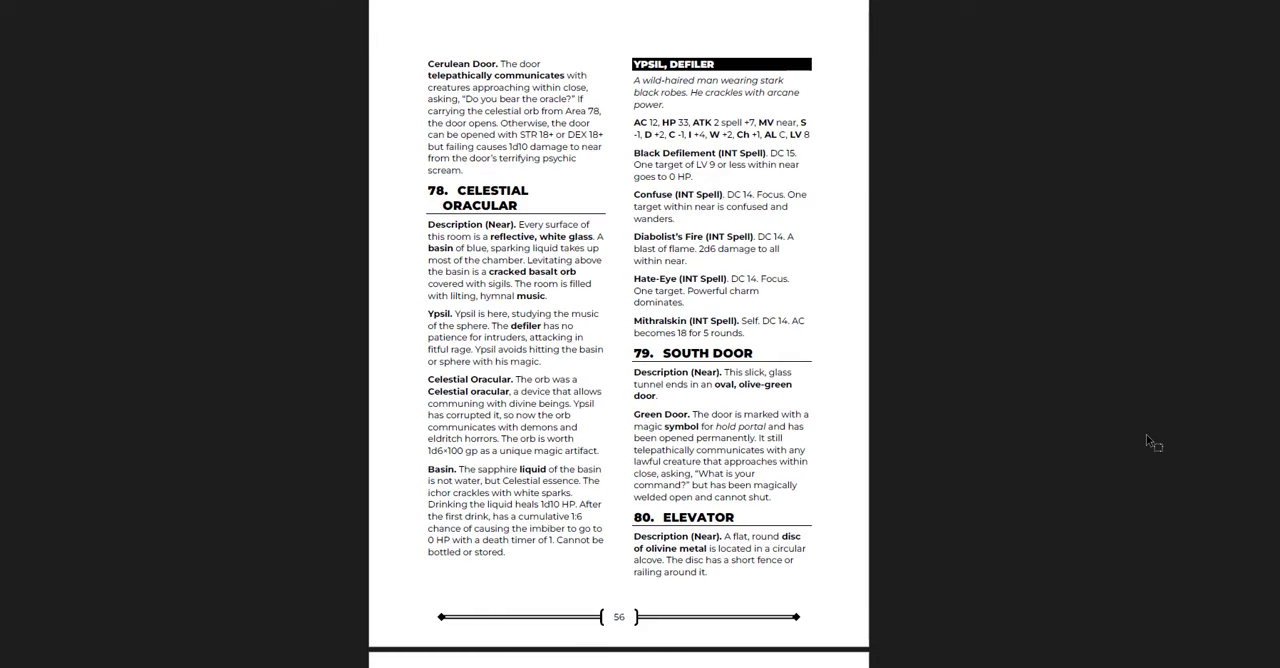